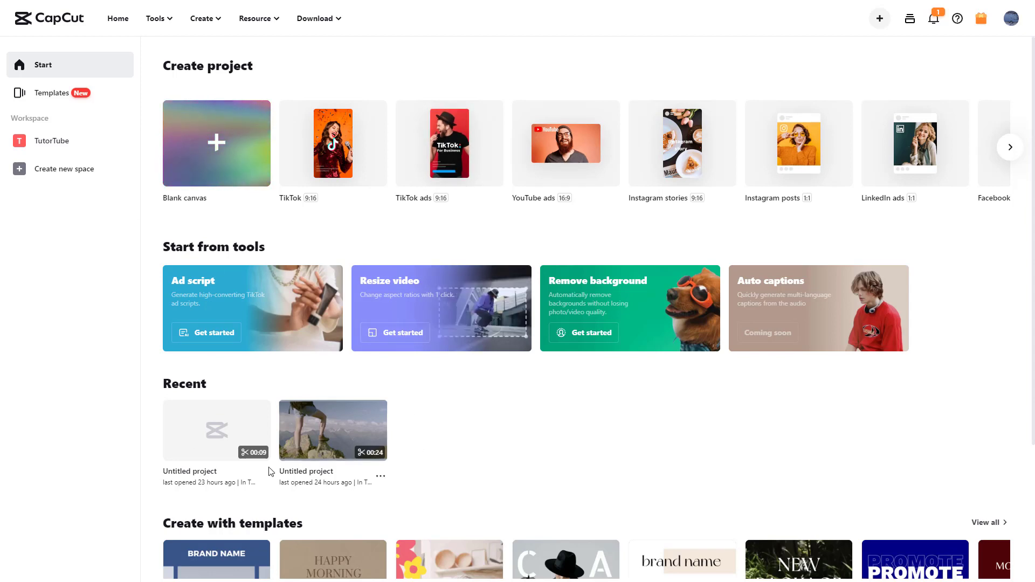
# Go to the TutorTube workspace listing its two untitled projects and uploaded materials.
pyautogui.scroll(-3)
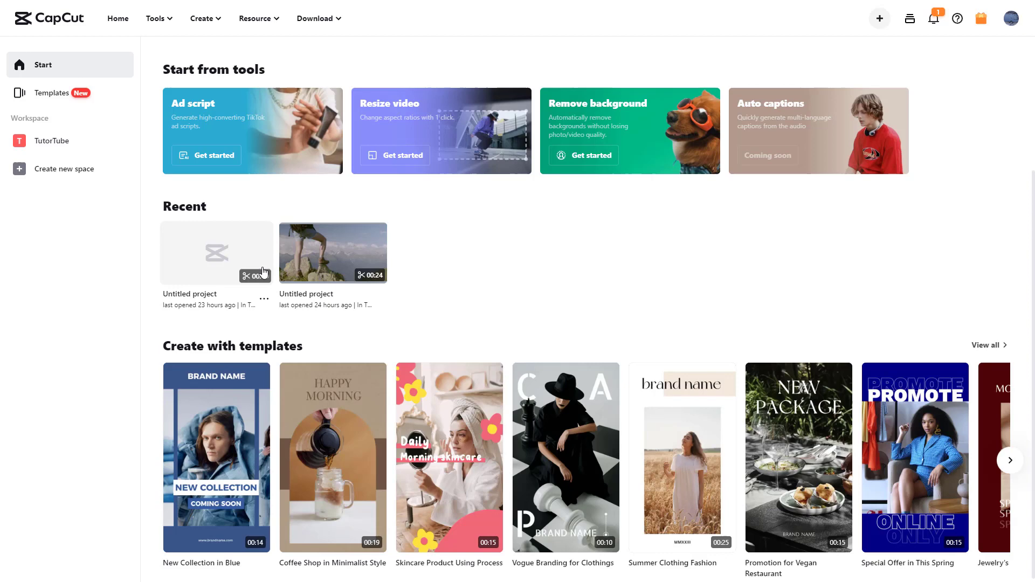
pyautogui.moveTo(250, 239)
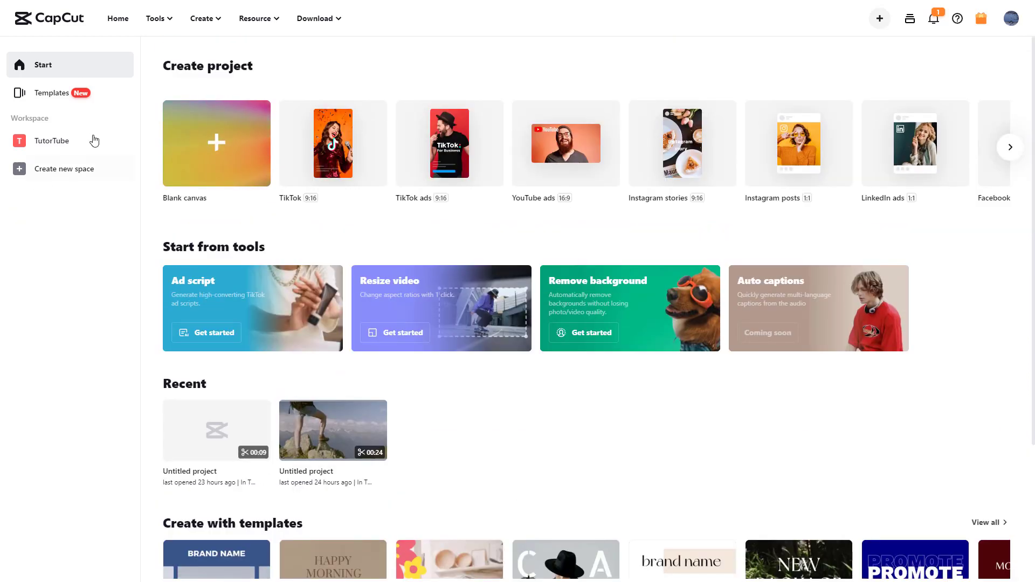
pyautogui.click(52, 141)
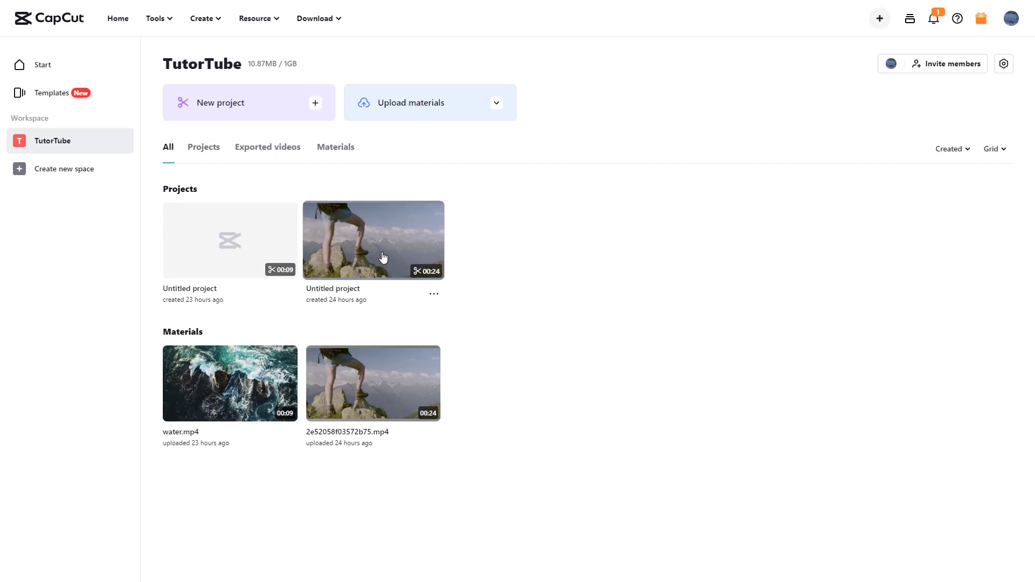
pyautogui.moveTo(379, 259)
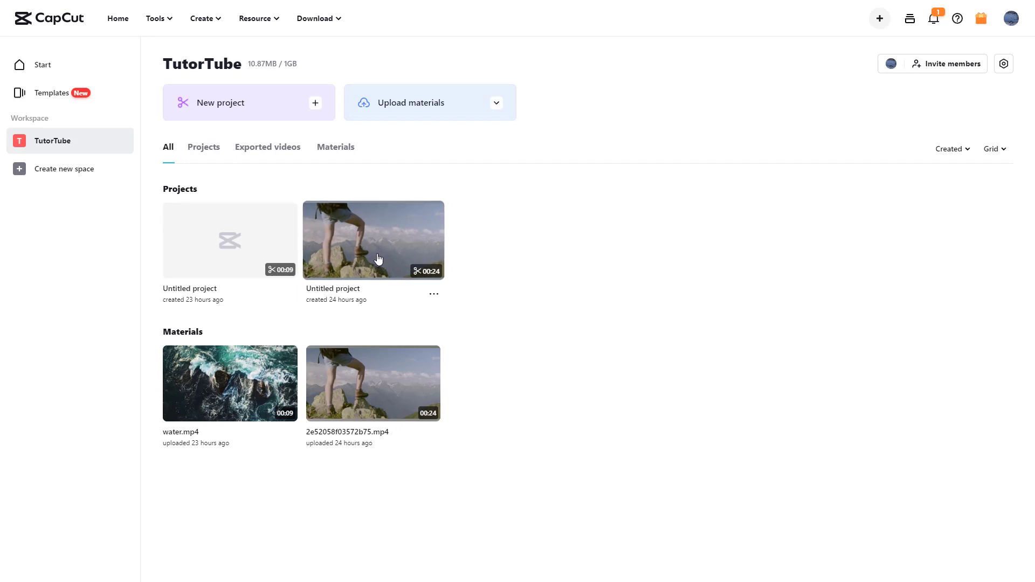
pyautogui.moveTo(394, 271)
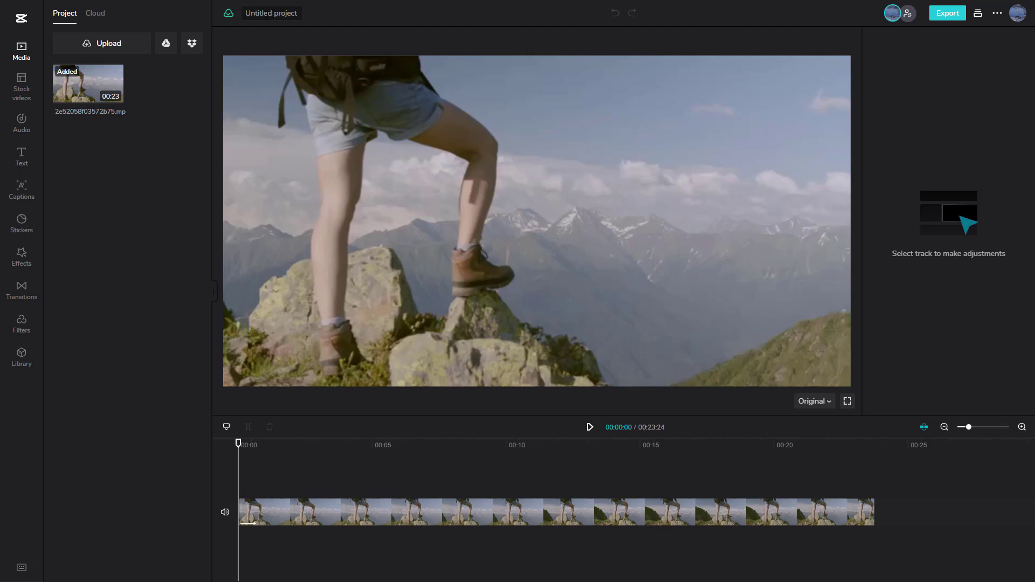
pyautogui.moveTo(238, 14)
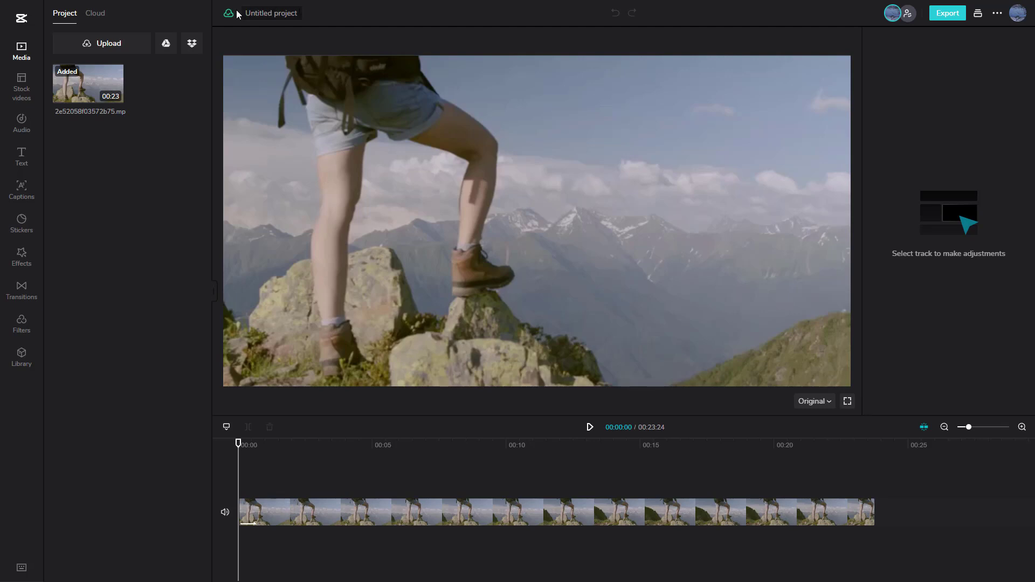
# Rename the open hiking-clip project from 'Untitled project' to 'TutorTube Project'.
pyautogui.click(271, 12)
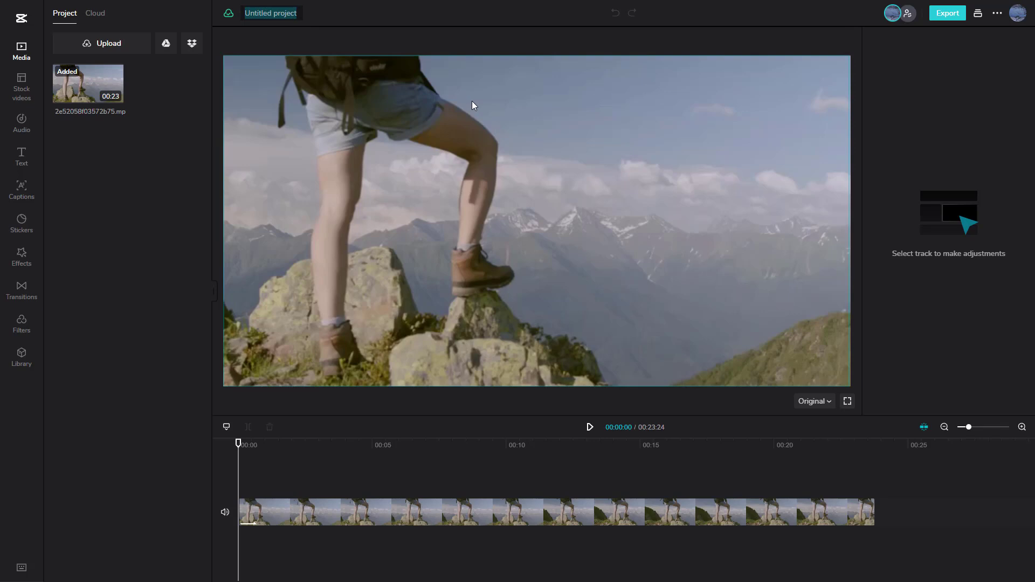
pyautogui.write('TutorTube')
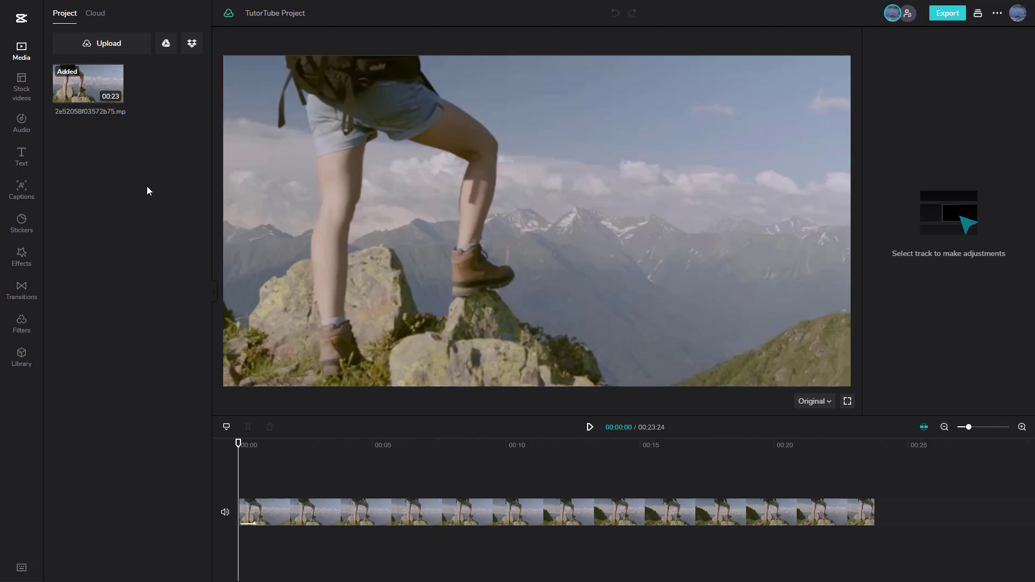
pyautogui.moveTo(148, 192)
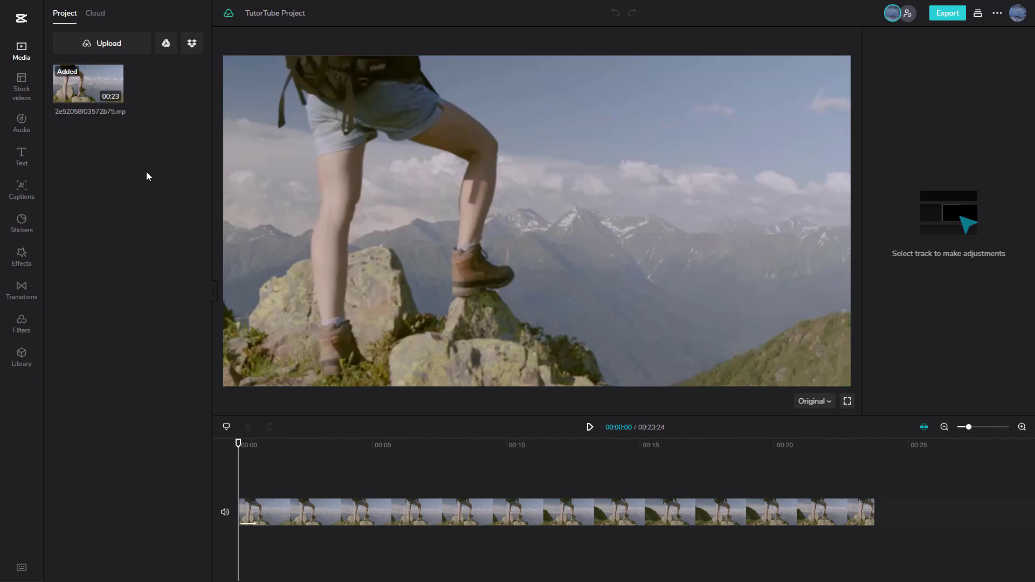
pyautogui.moveTo(21, 18)
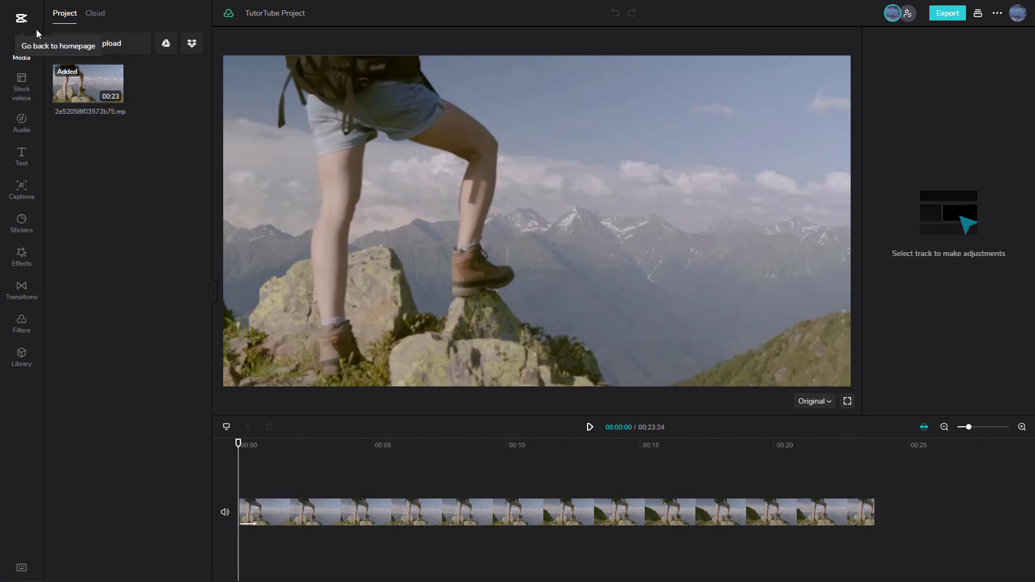
# From the start page, rename the other untitled project to '2nd project'.
pyautogui.click(21, 18)
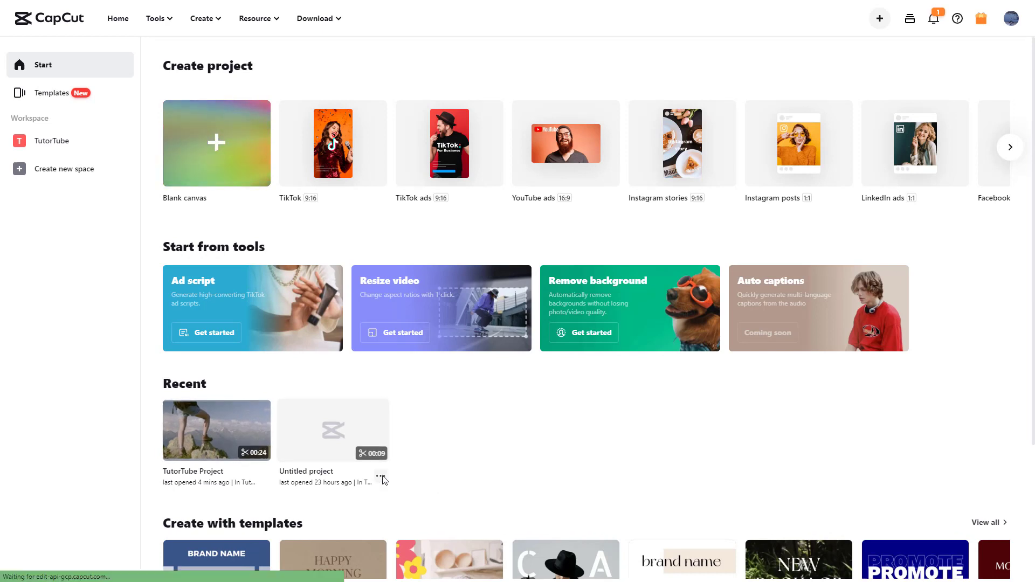
pyautogui.click(382, 480)
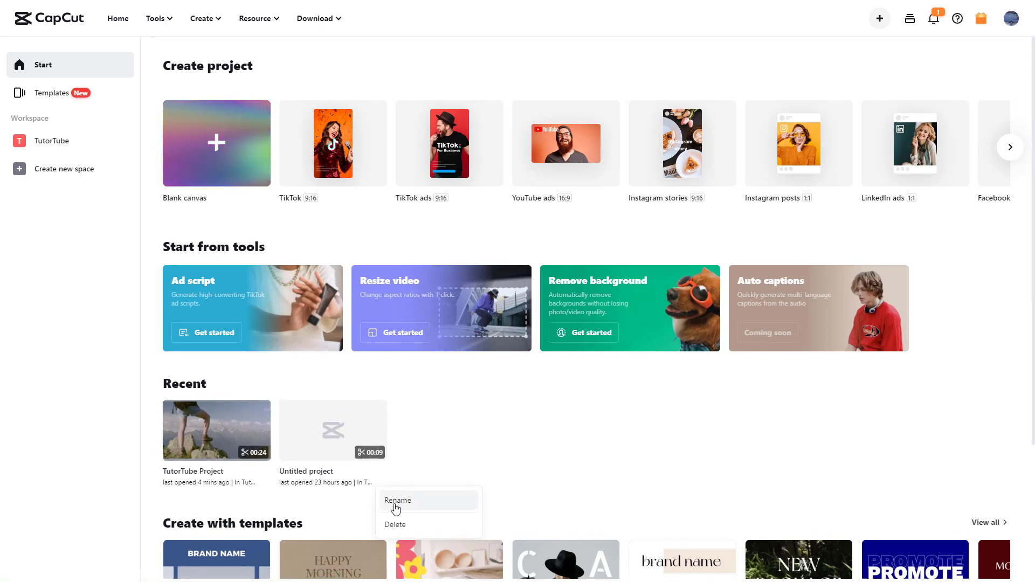
pyautogui.click(398, 501)
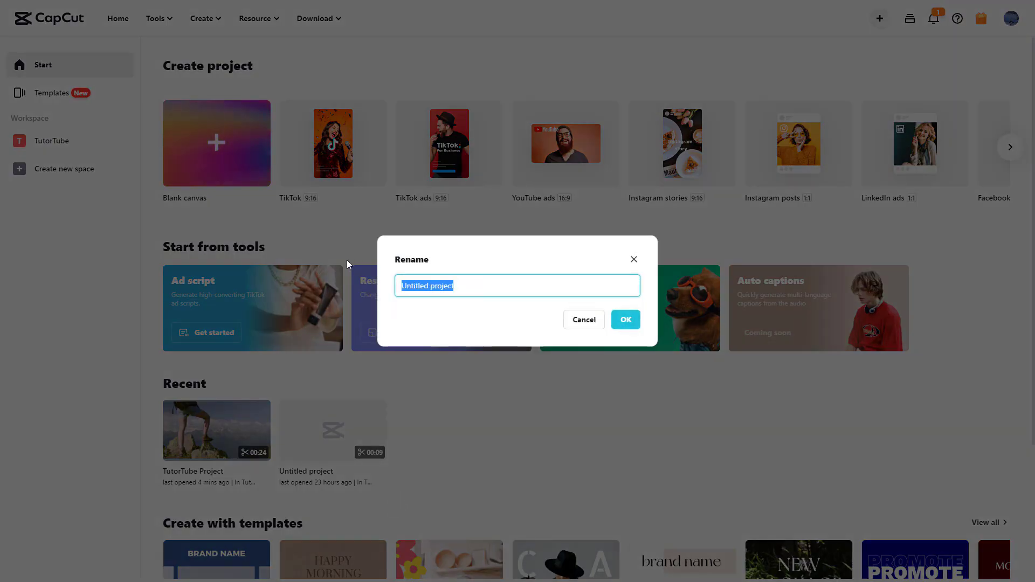
pyautogui.write('2nd')
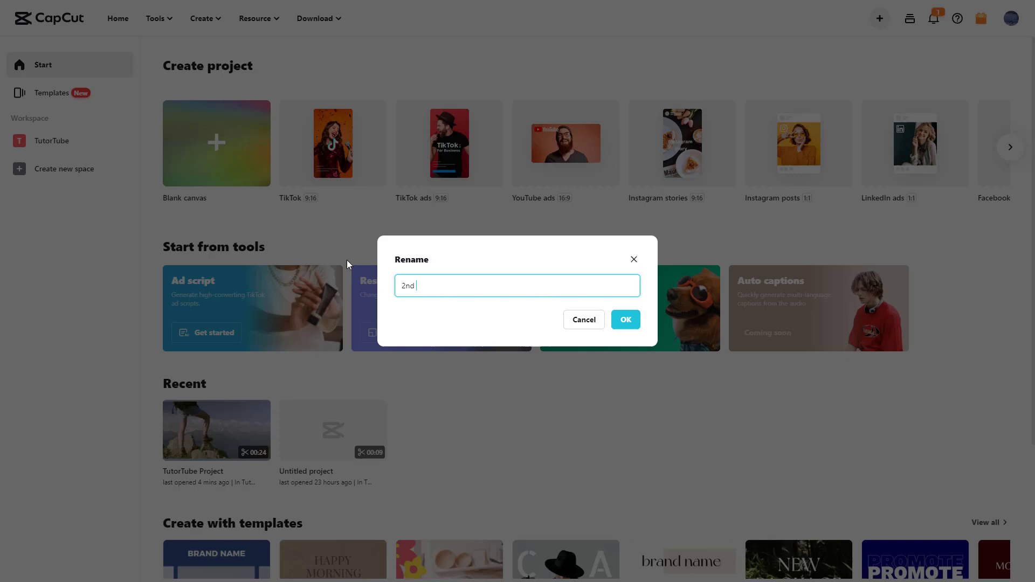
pyautogui.write('project')
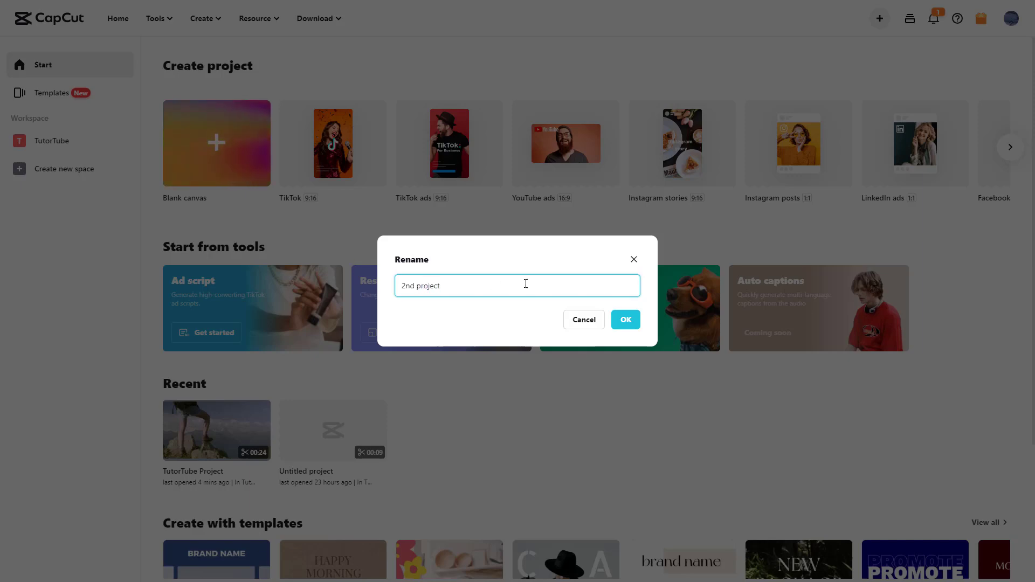
pyautogui.click(623, 319)
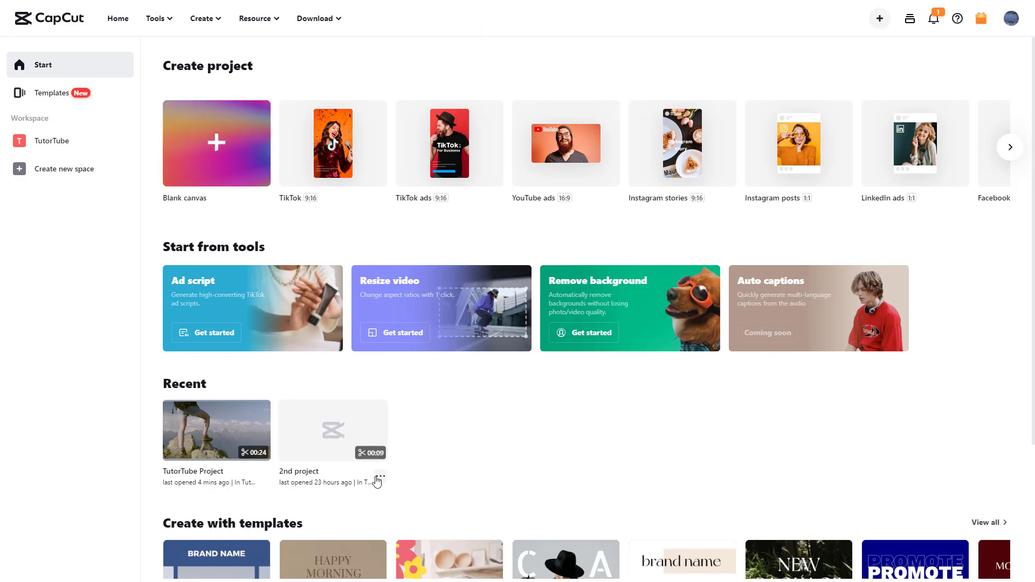
# Show the TutorTube workspace's Projects list and bring up the actions for '2nd project'.
pyautogui.click(51, 141)
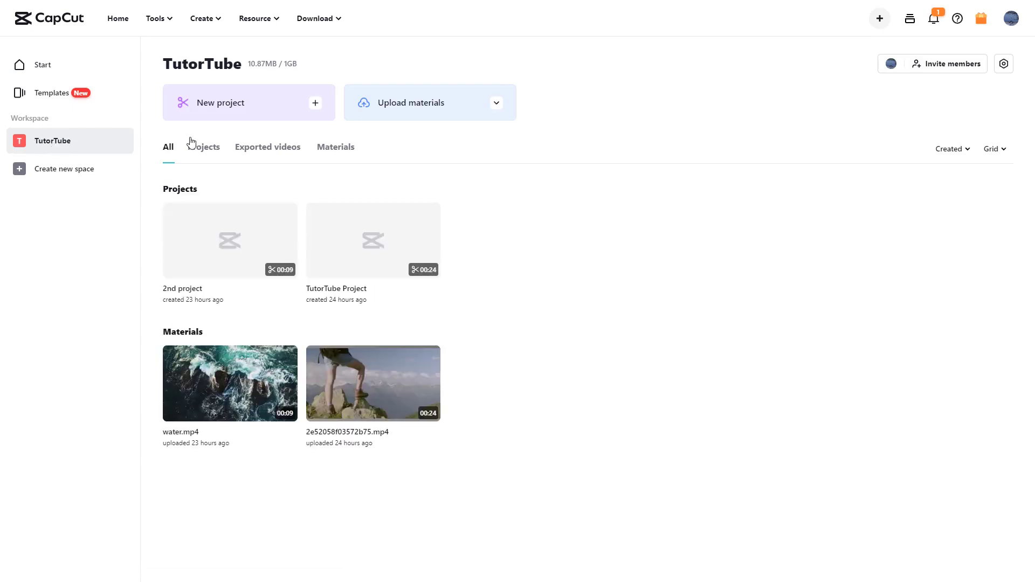
pyautogui.click(203, 146)
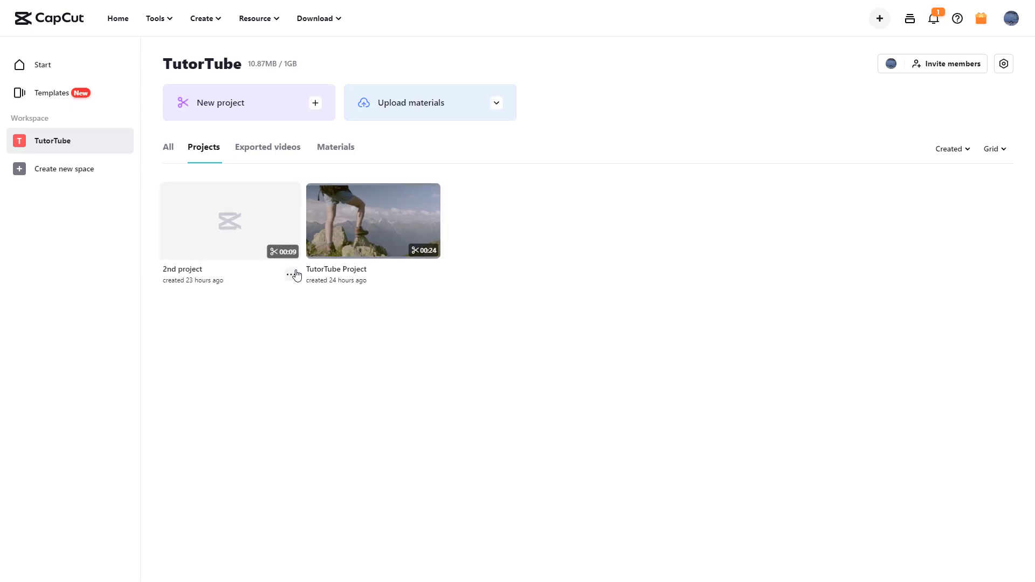
pyautogui.click(292, 274)
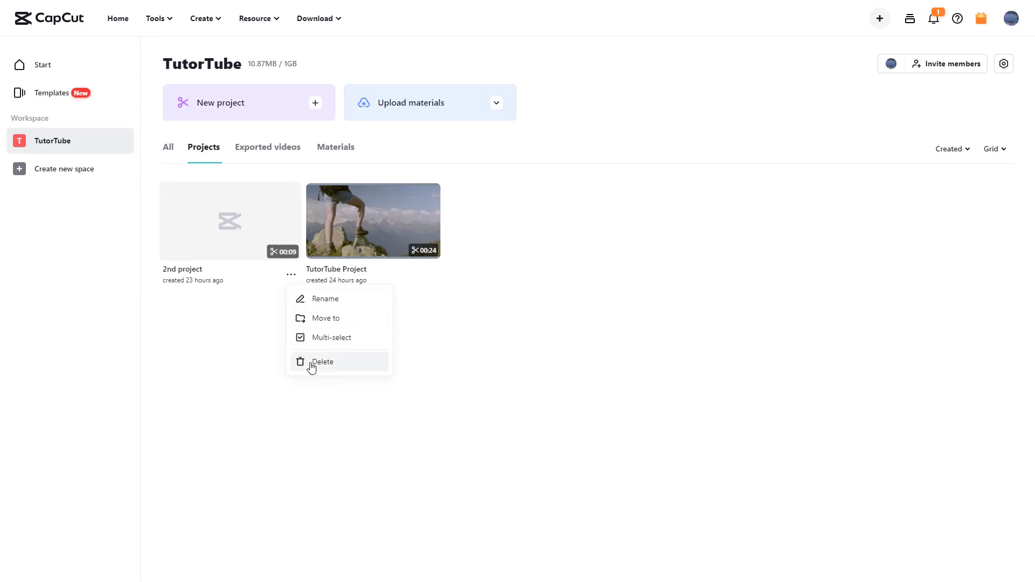
# Delete '2nd project' from the workspace and confirm in the 'Delete file?' dialog.
pyautogui.click(323, 362)
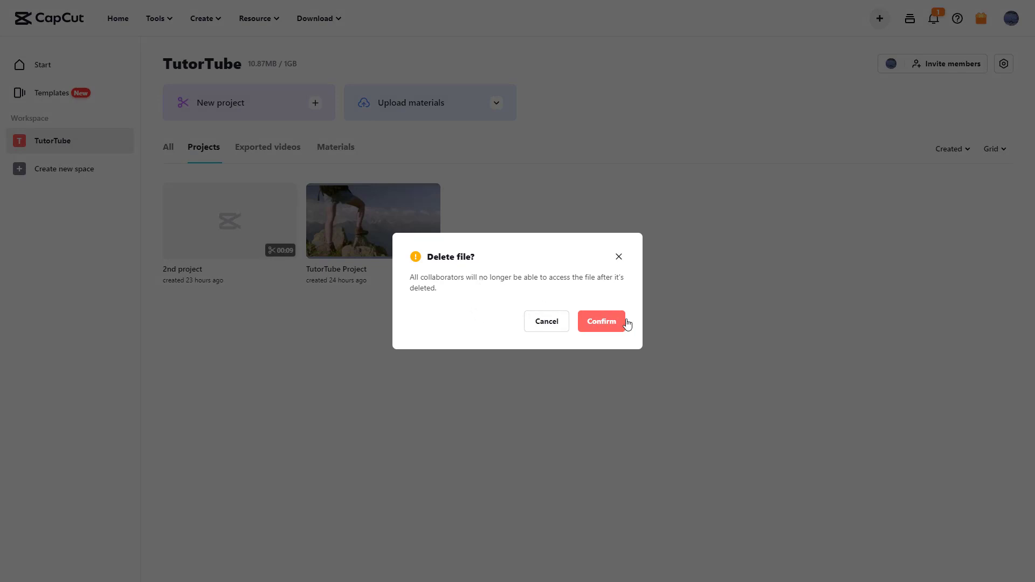
pyautogui.moveTo(610, 297)
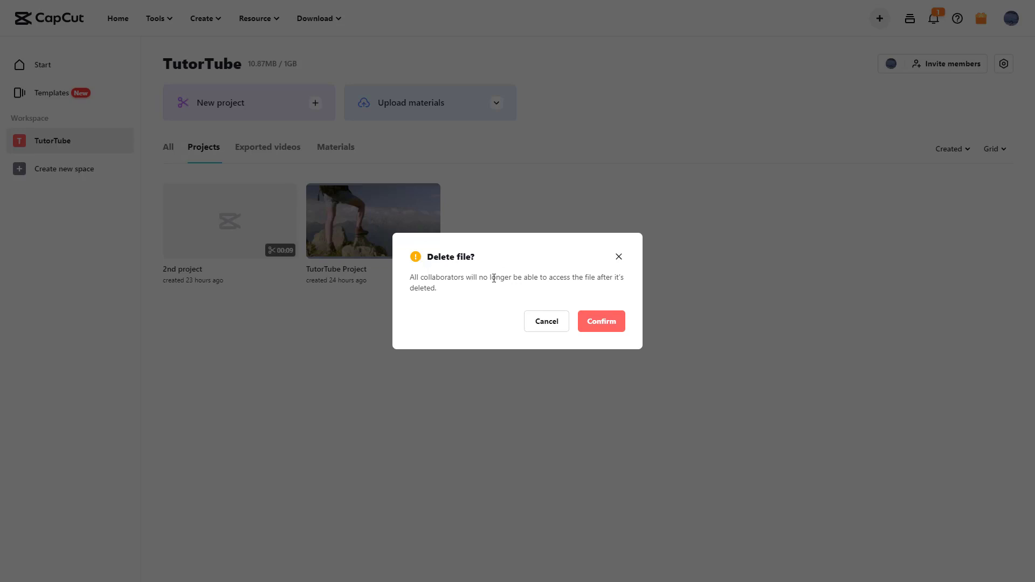
pyautogui.moveTo(515, 281)
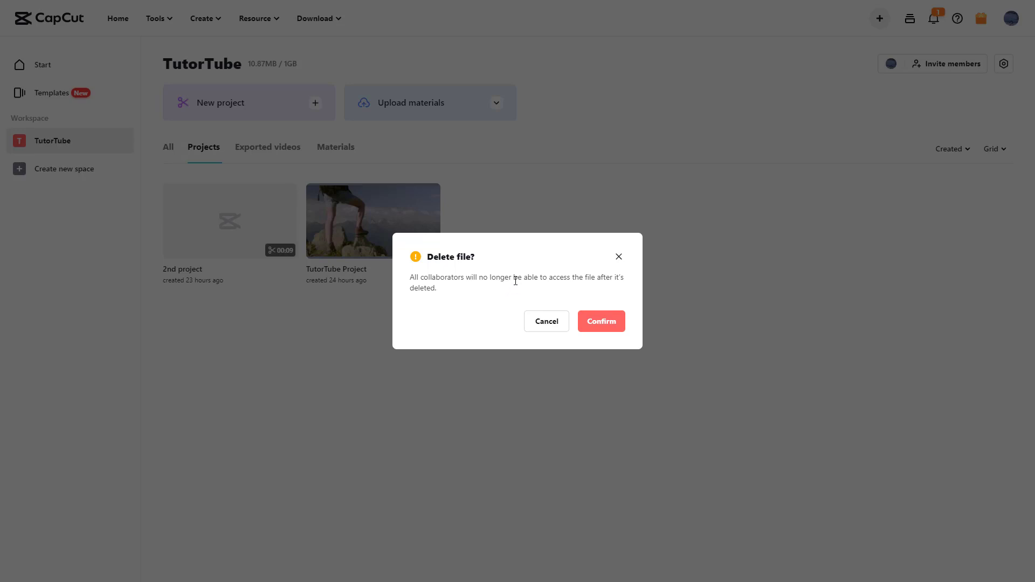
pyautogui.moveTo(499, 280)
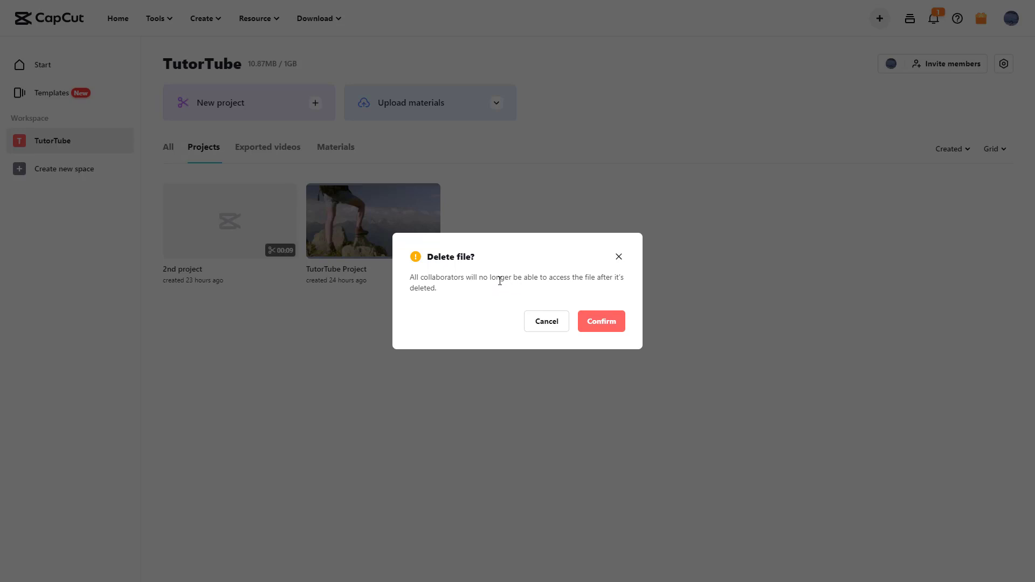
pyautogui.moveTo(600, 322)
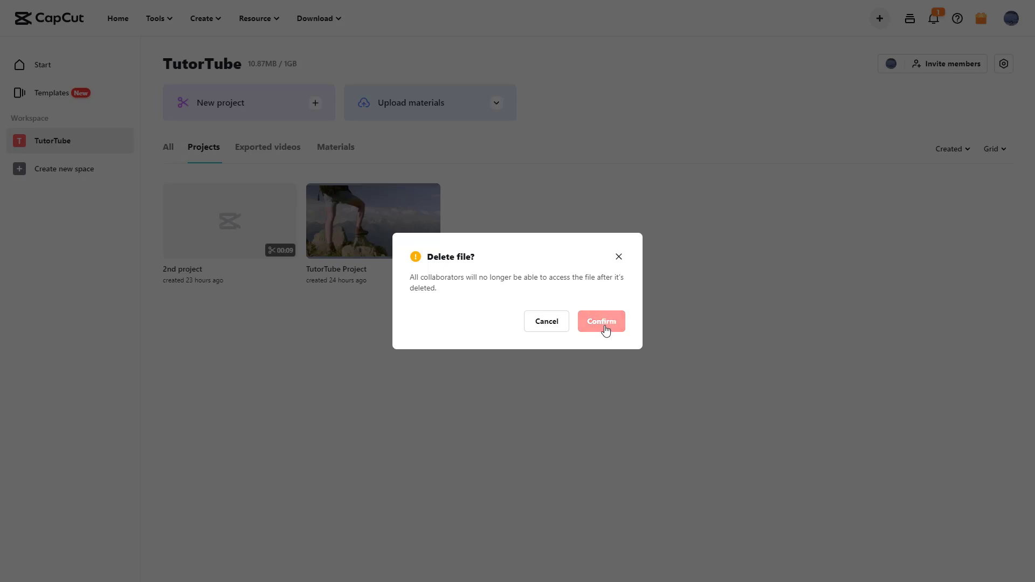
pyautogui.click(600, 322)
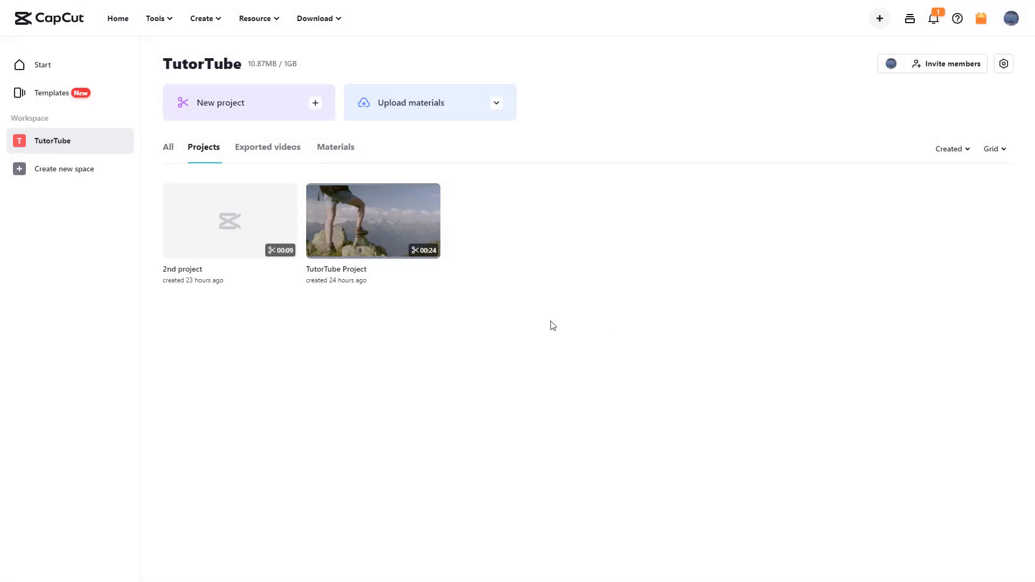